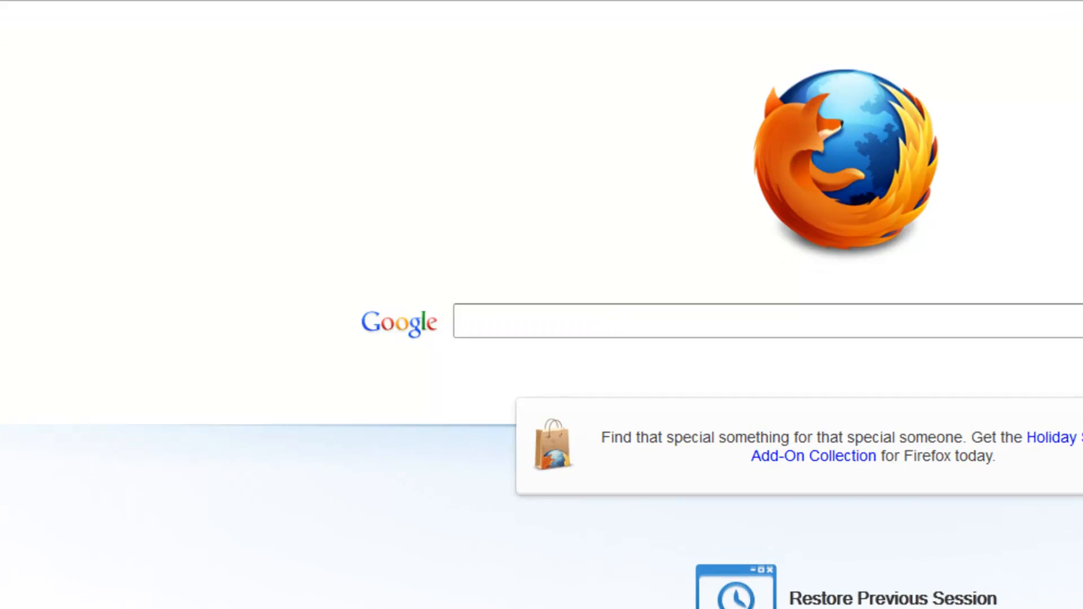
Go to download.com and scroll to the Most Popular Downloads list.
type("download.c")
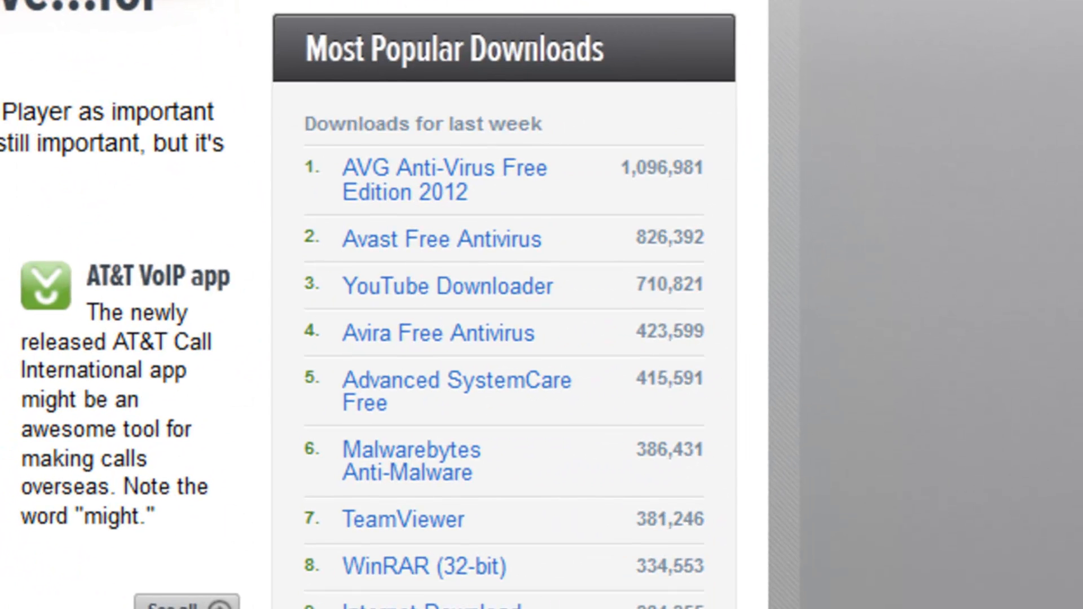
scroll("down", 3)
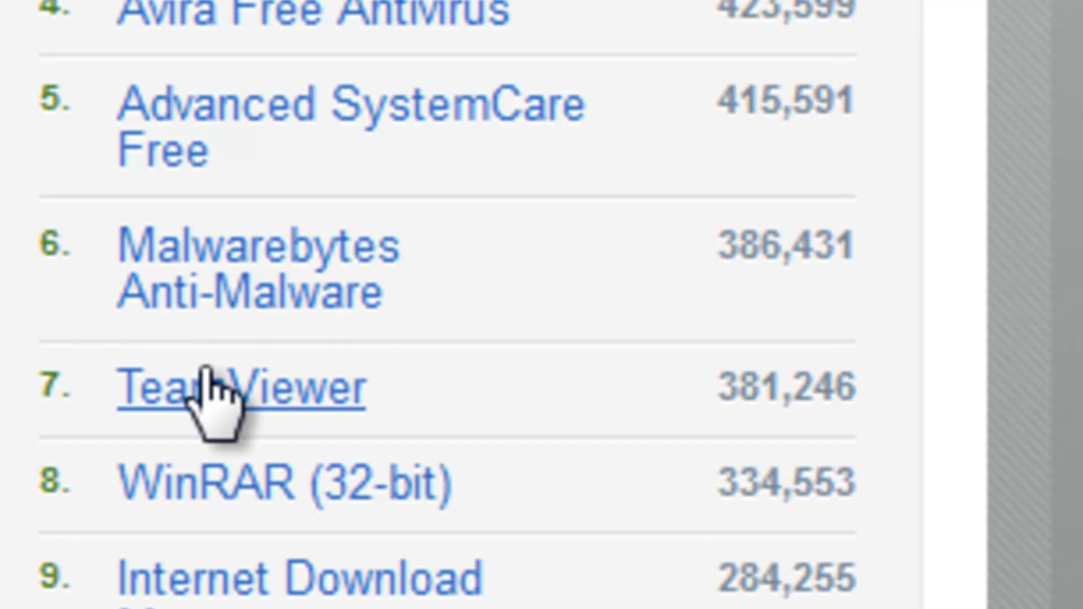
Download the Malwarebytes installer mbam-setup-1.51.2.1300.exe from its Download.com page.
left_click(241, 387)
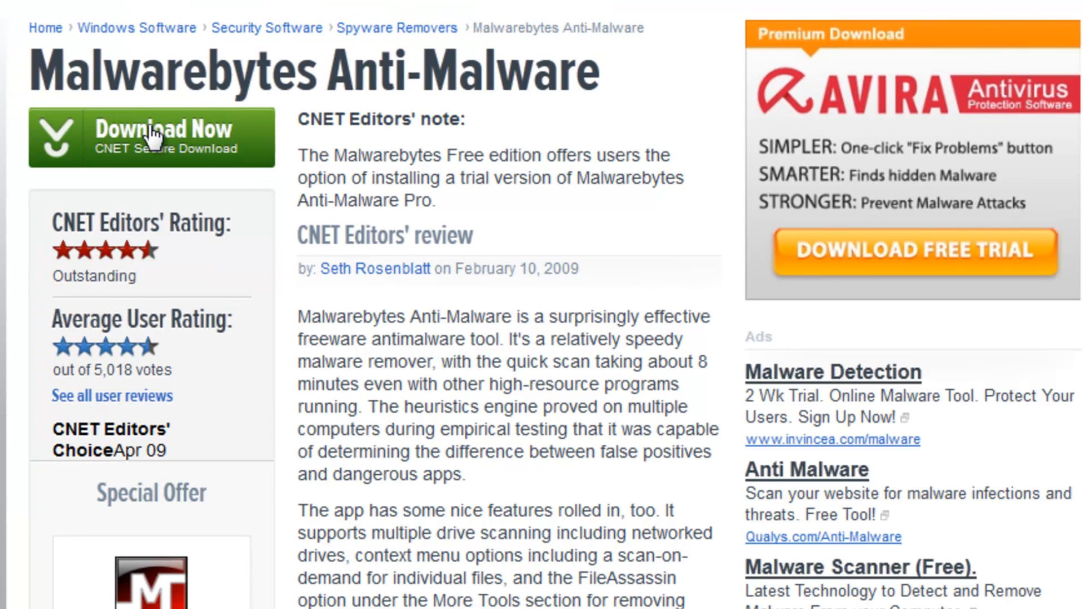
left_click(152, 137)
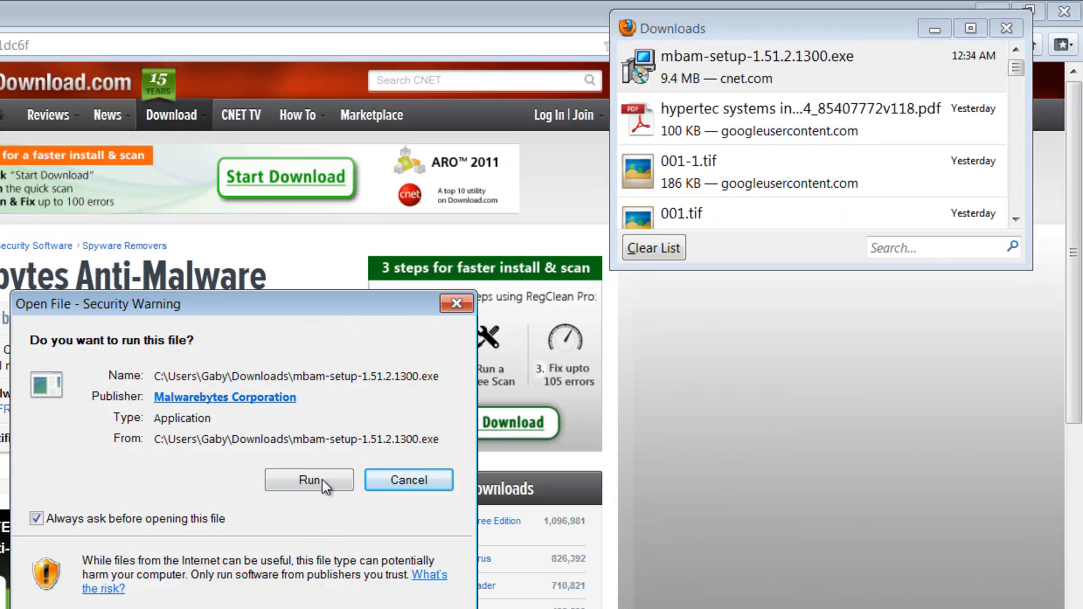
Run the Malwarebytes installer, accept the license, keep the desktop icon, and finish with Update and Launch.
left_click(307, 481)
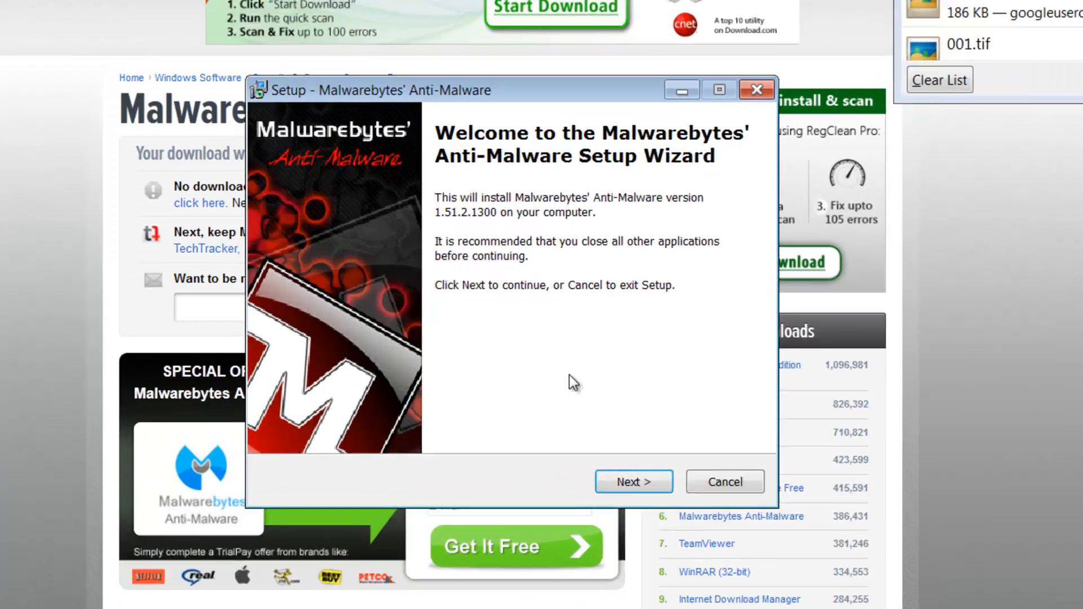
left_click(632, 482)
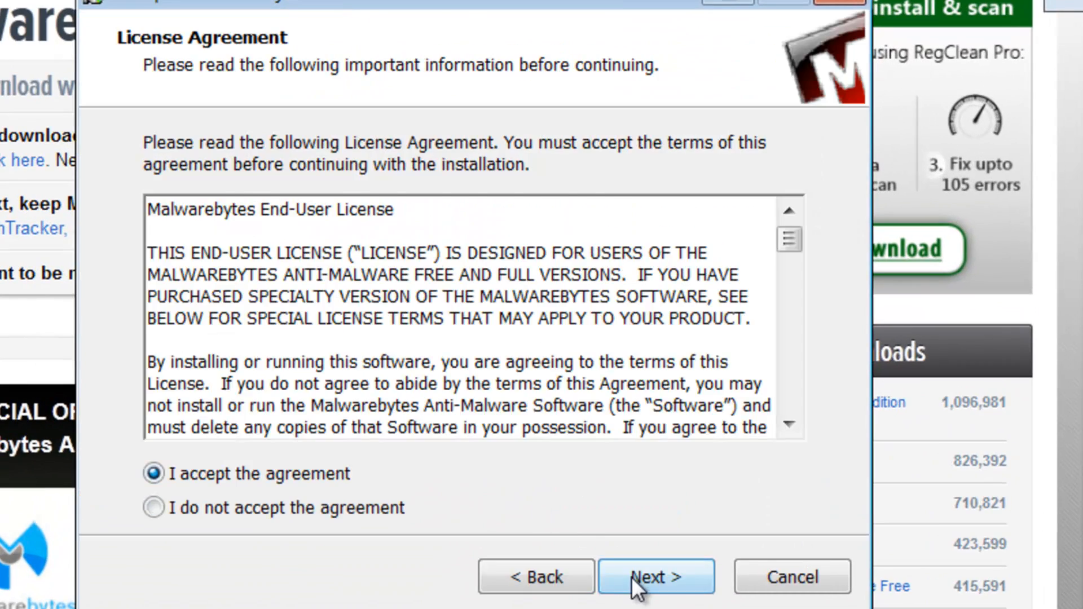
left_click(655, 576)
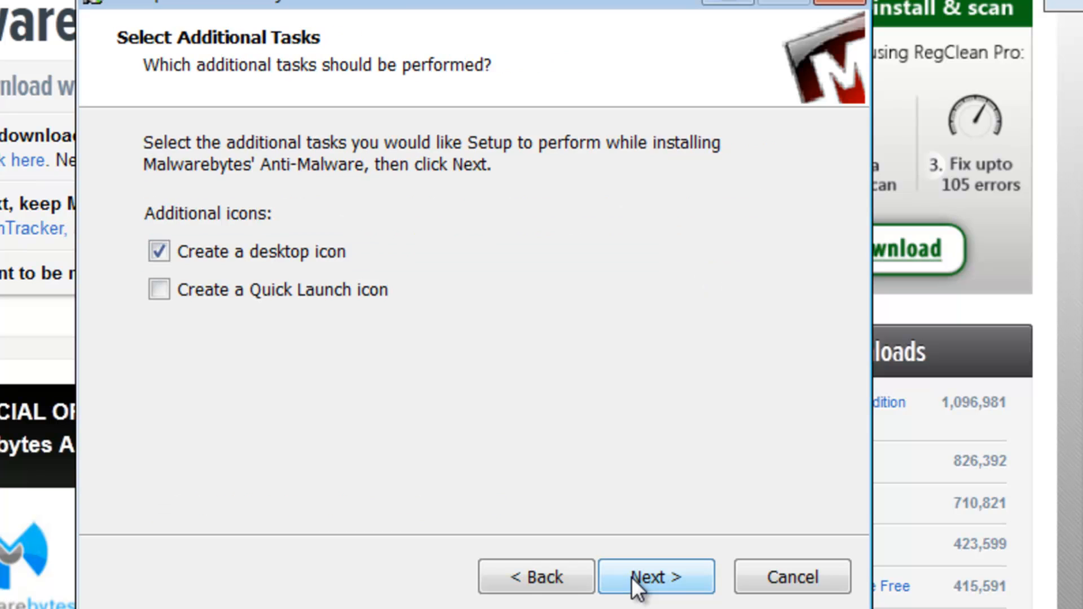
left_click(654, 576)
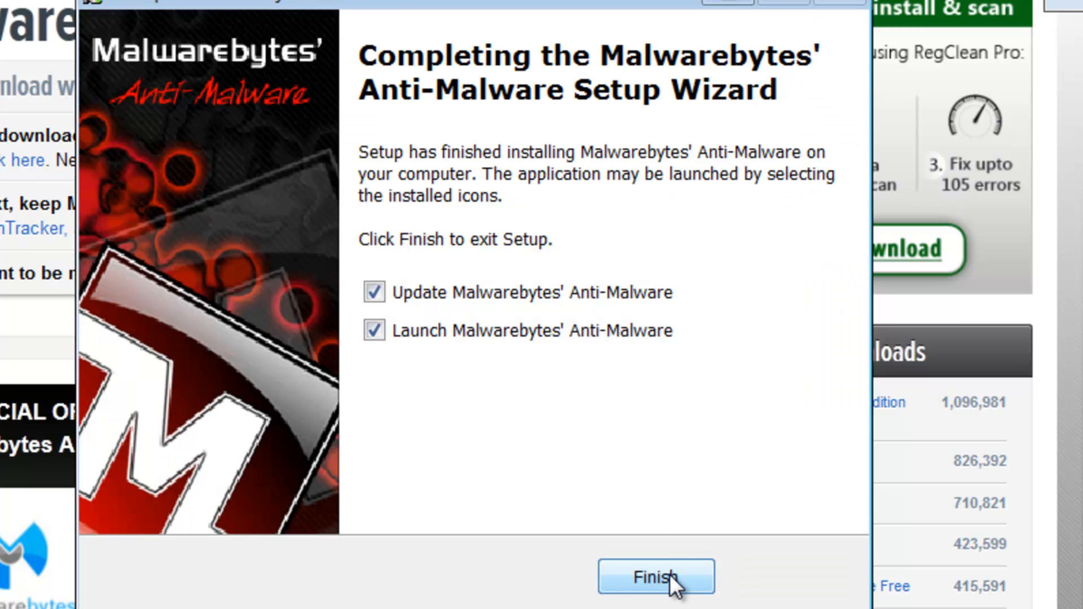
left_click(654, 577)
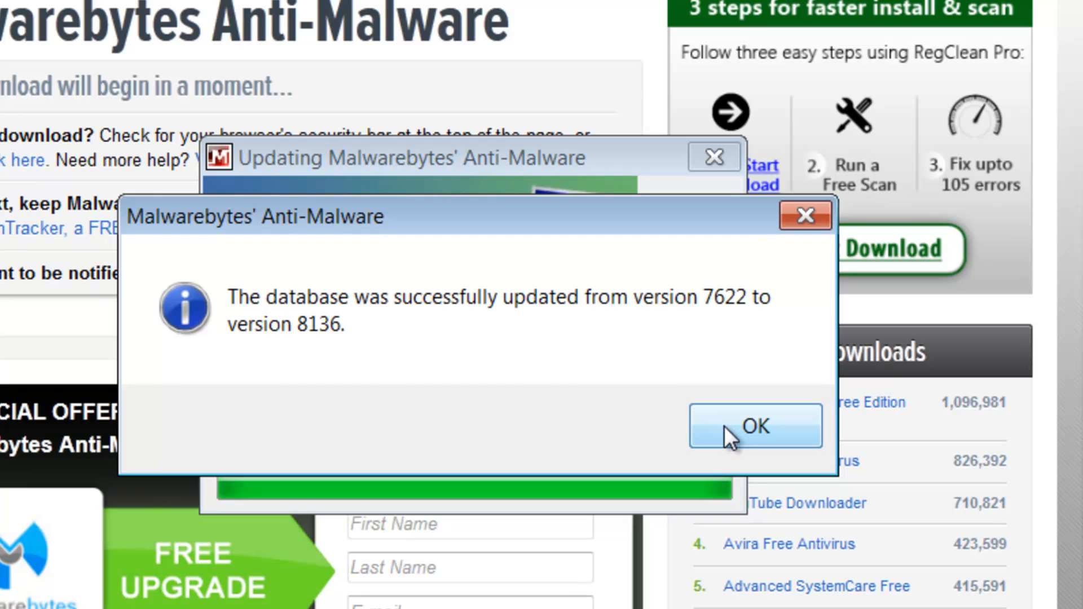
Acknowledge the database update to 8136 and choose Perform full scan.
left_click(754, 426)
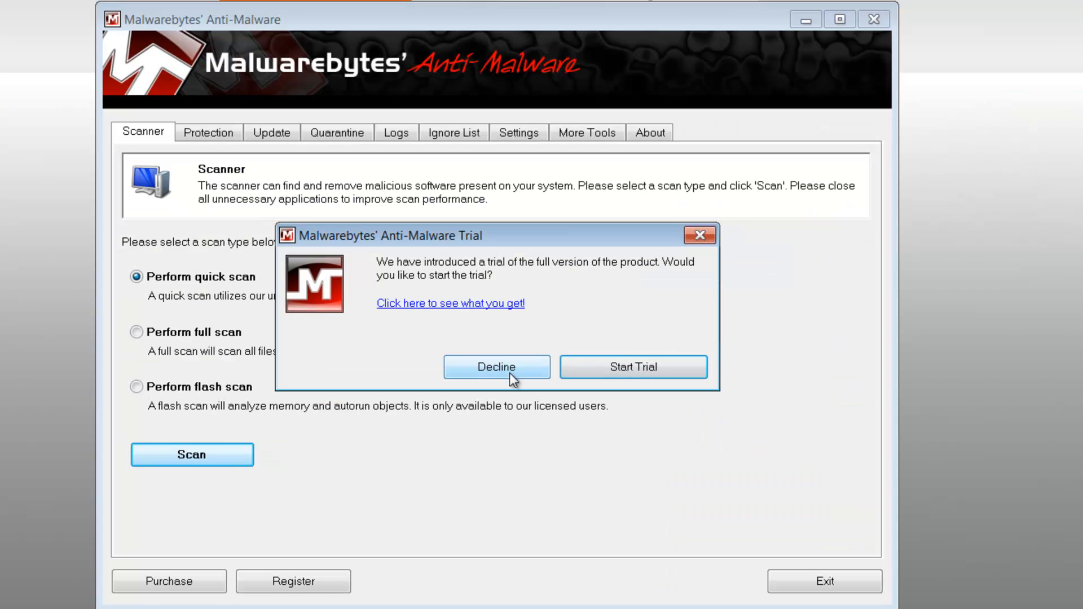
mouse_move(633, 375)
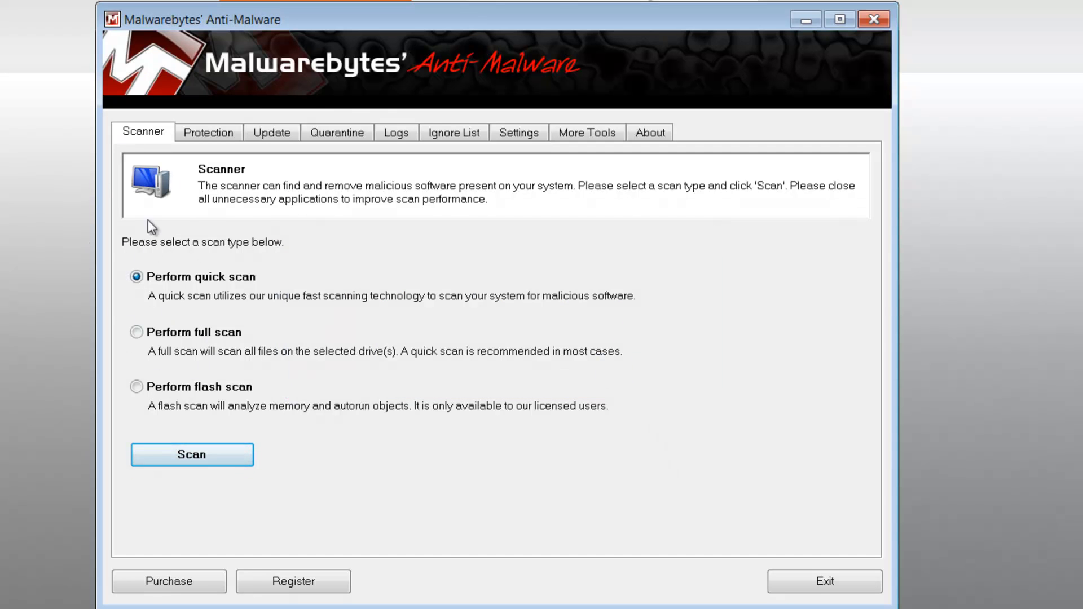
mouse_move(199, 356)
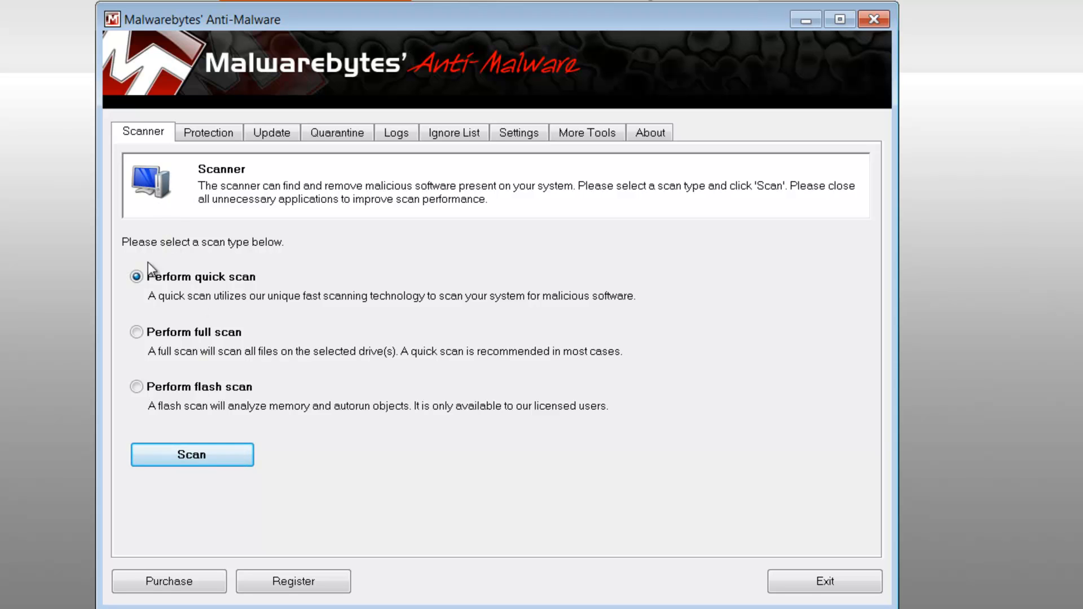
left_click(136, 332)
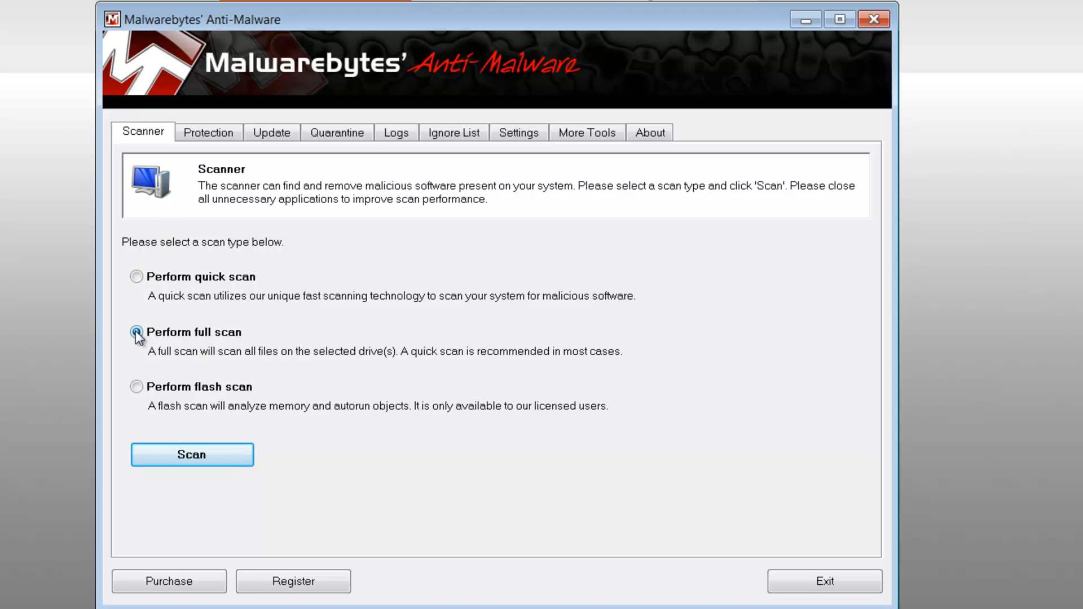
left_click(136, 332)
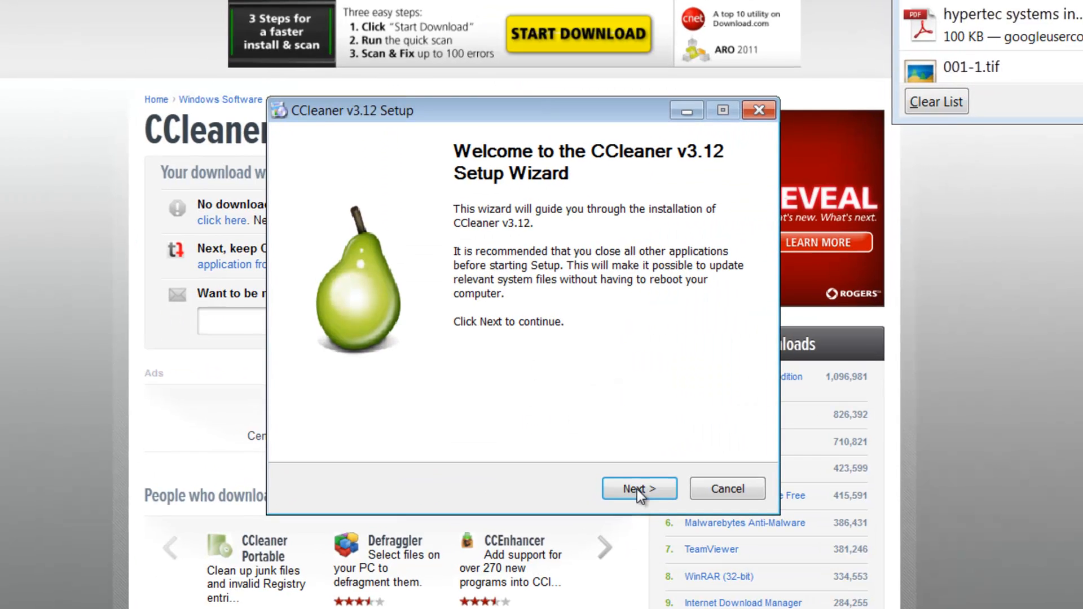
Install CCleaner v3.12 with default options and finish to its Cleaner page.
left_click(639, 489)
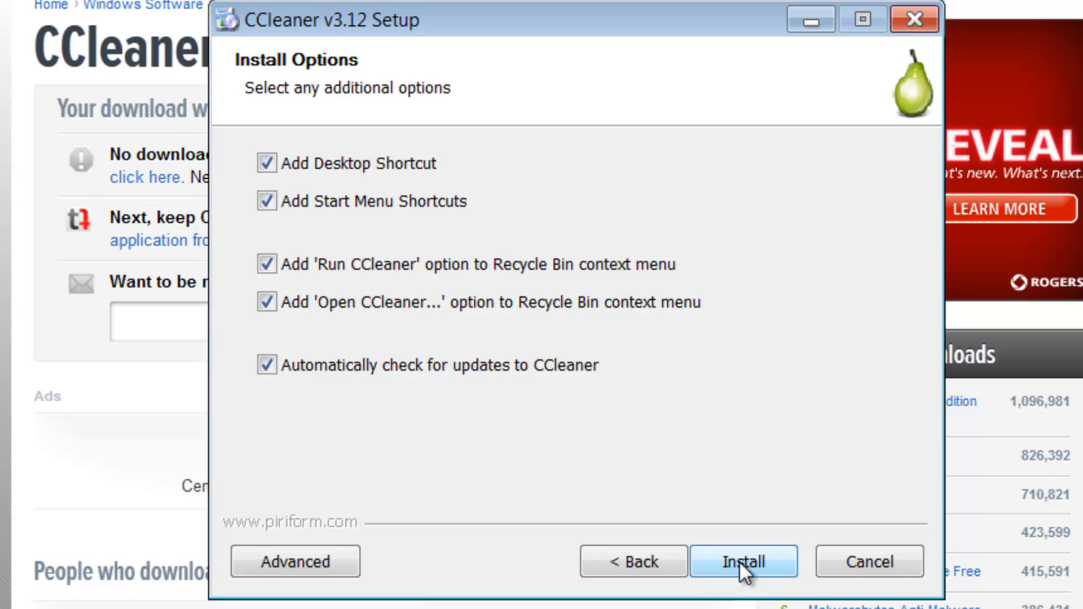
left_click(744, 561)
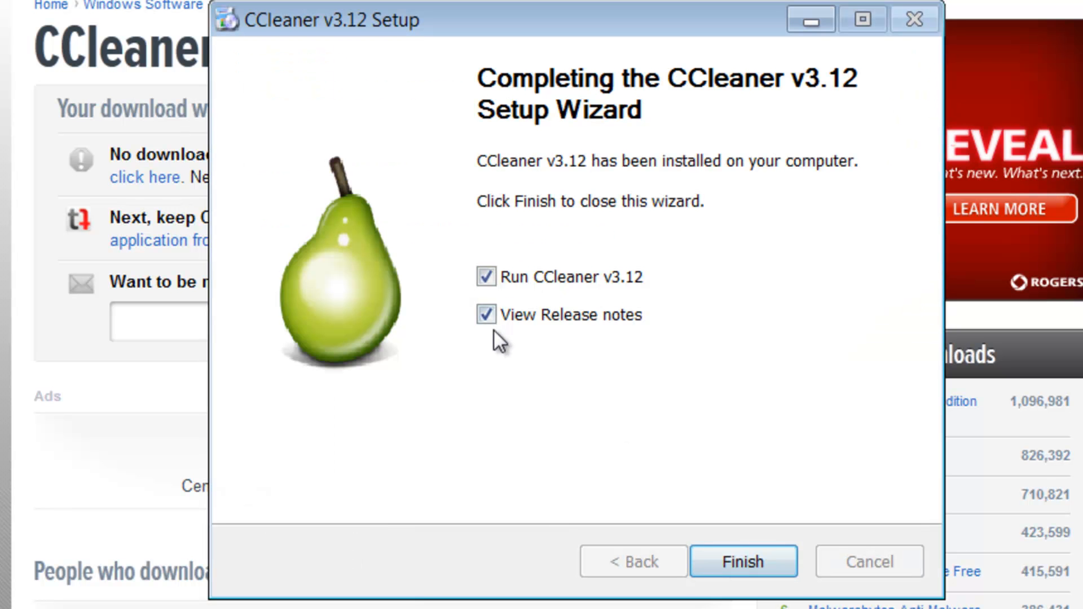
left_click(742, 561)
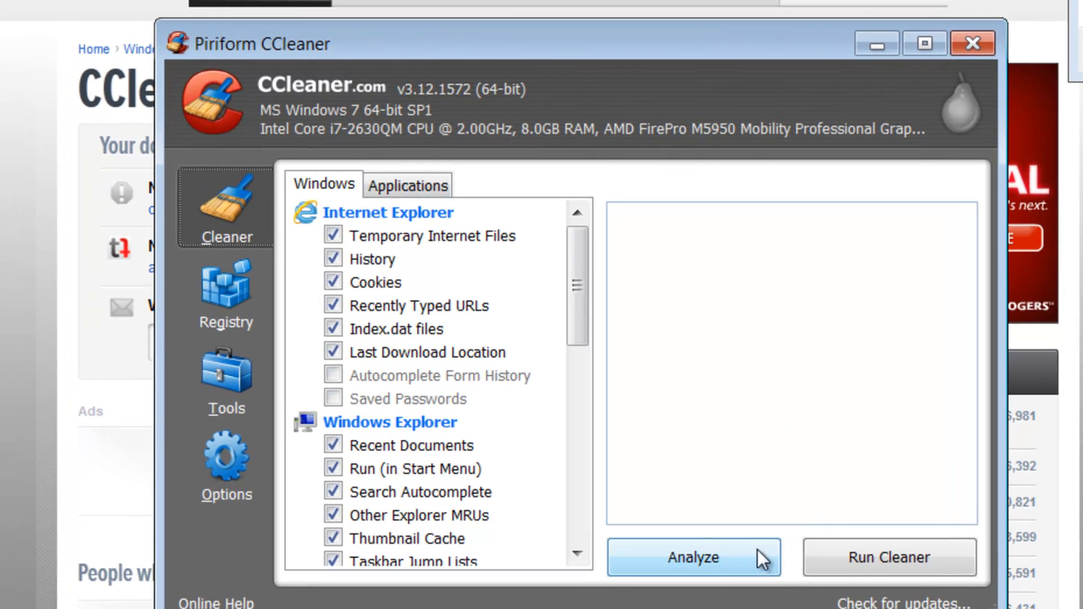
mouse_move(843, 547)
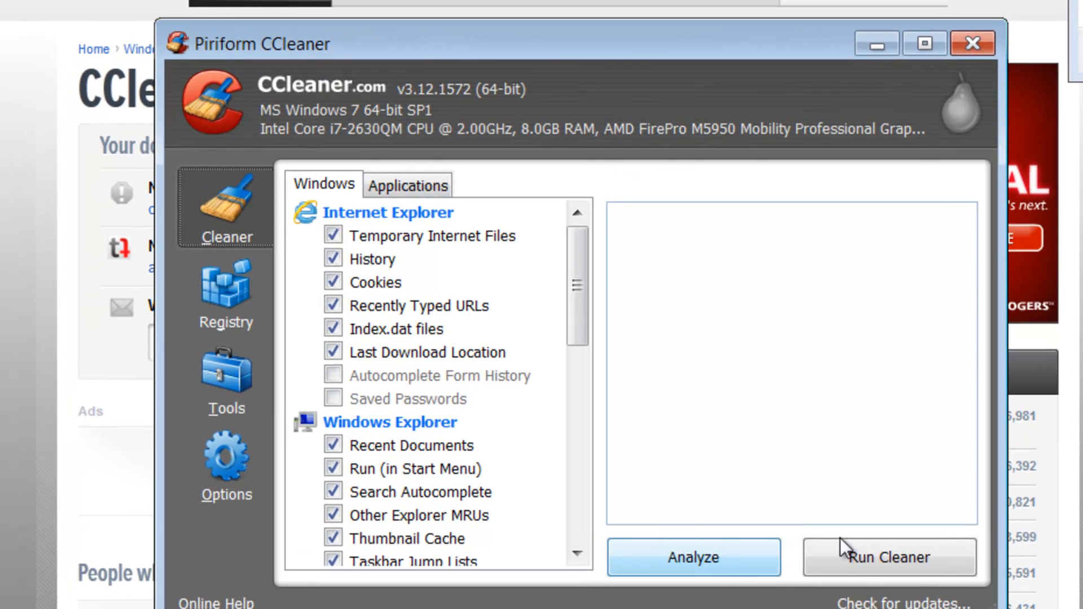
Run the Cleaner, confirm permanent deletion, and dismiss the Firefox cache warning.
scroll("down", 3)
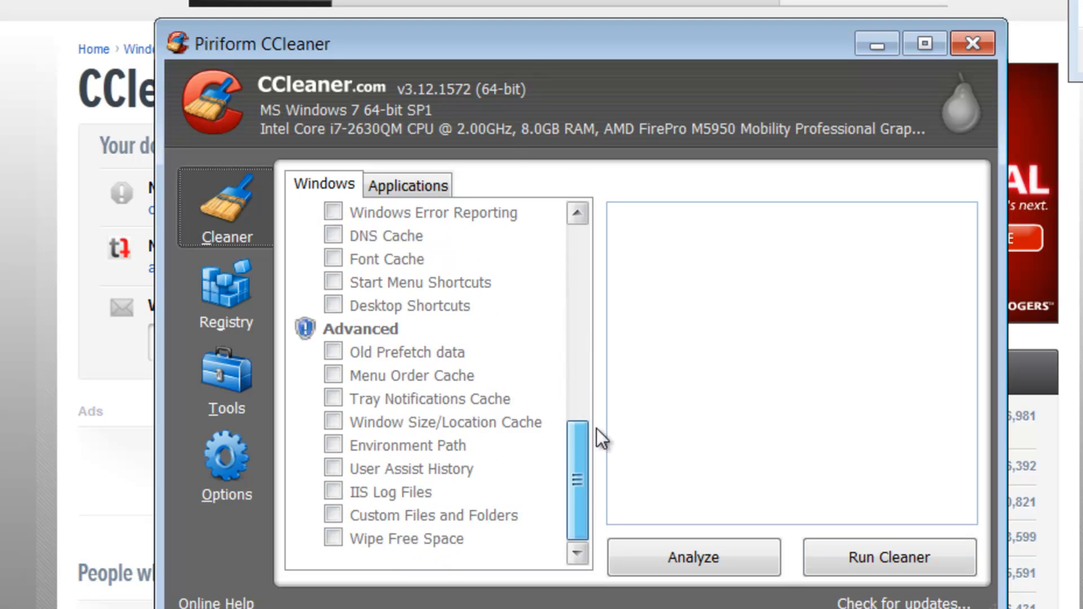
left_click(887, 556)
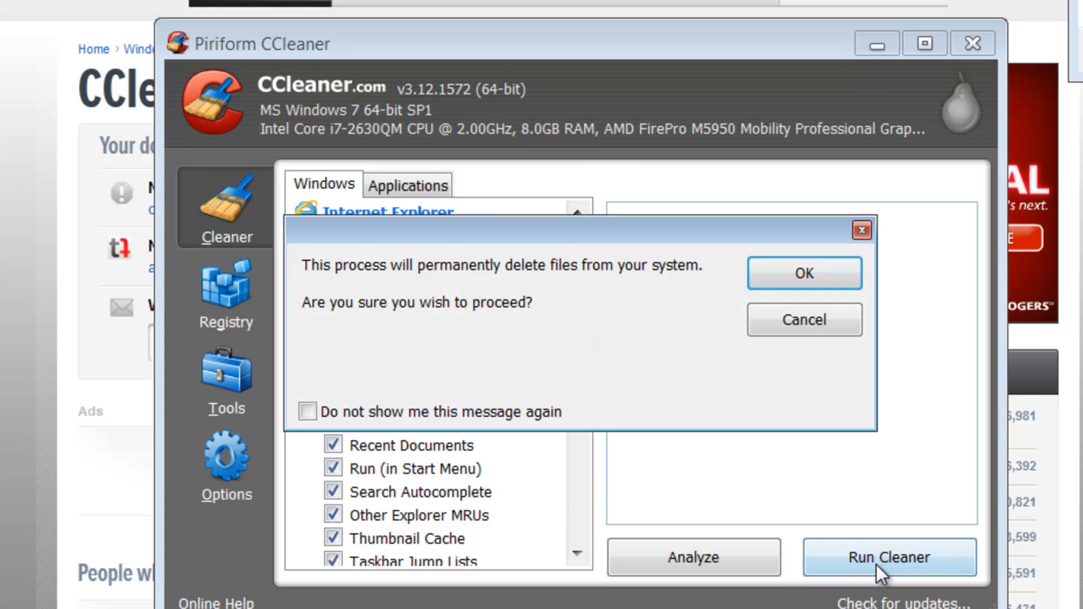
left_click(802, 272)
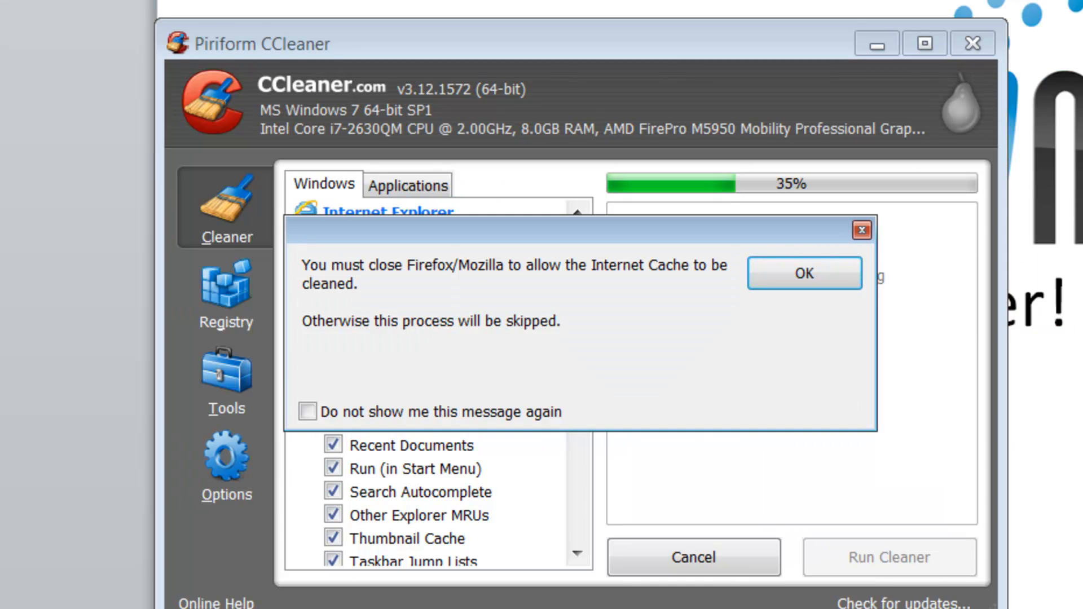
left_click(803, 273)
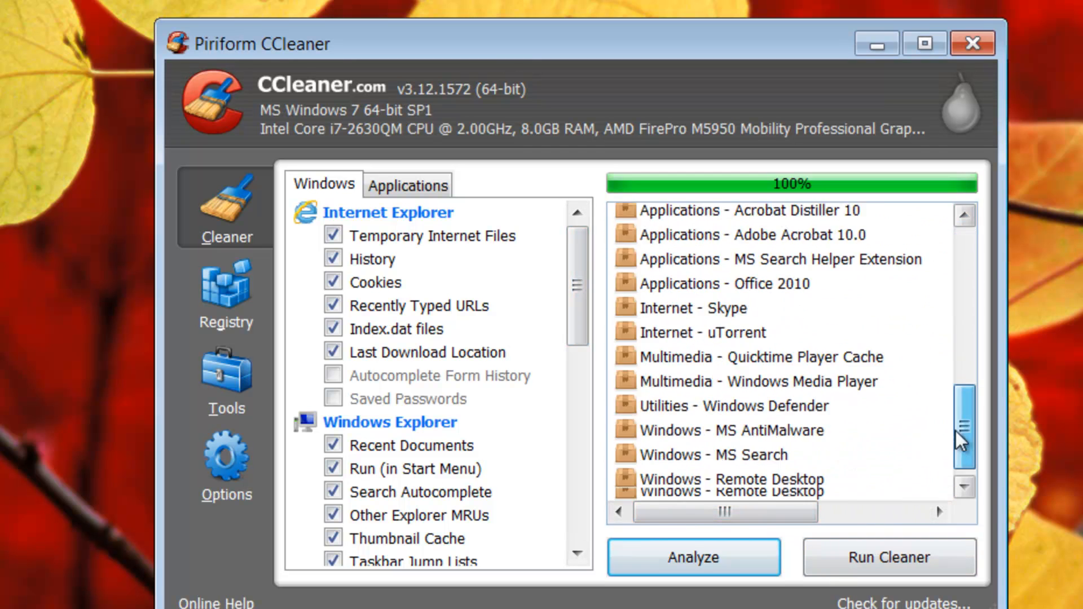
Review the completed cleanup results showing 2,868 MB removed.
scroll("down", 3)
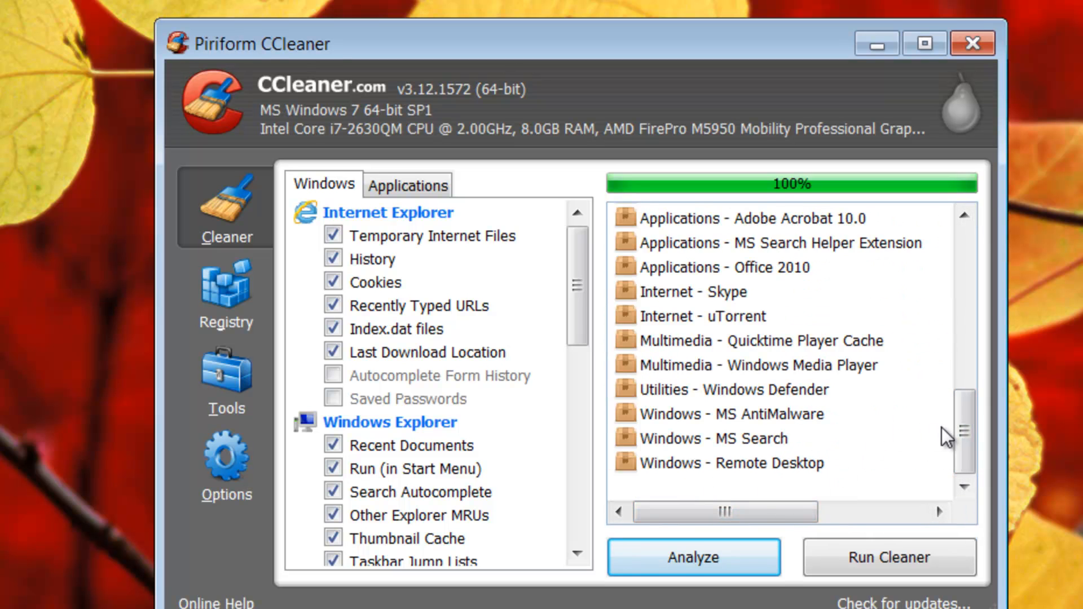
left_click(889, 556)
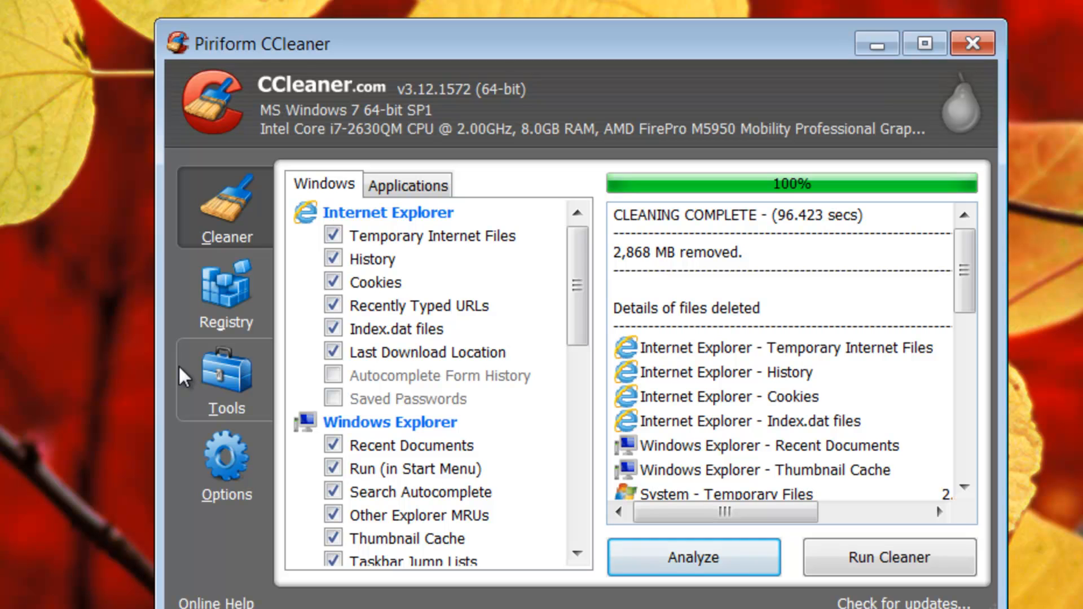
mouse_move(211, 294)
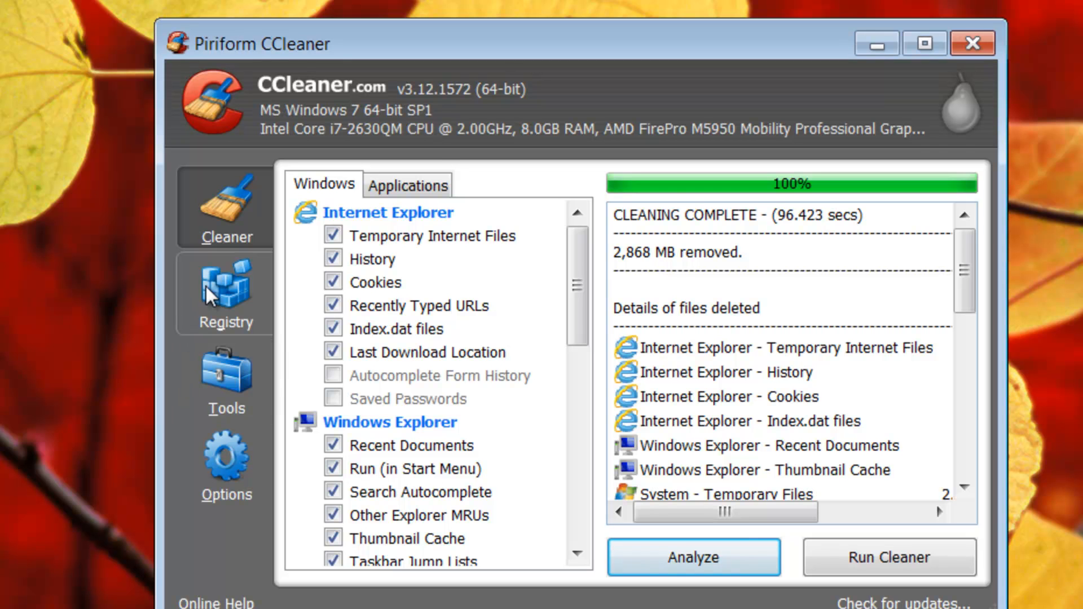
Scan the registry for issues and start fixing the checked Missing Shared DLL entries.
left_click(226, 293)
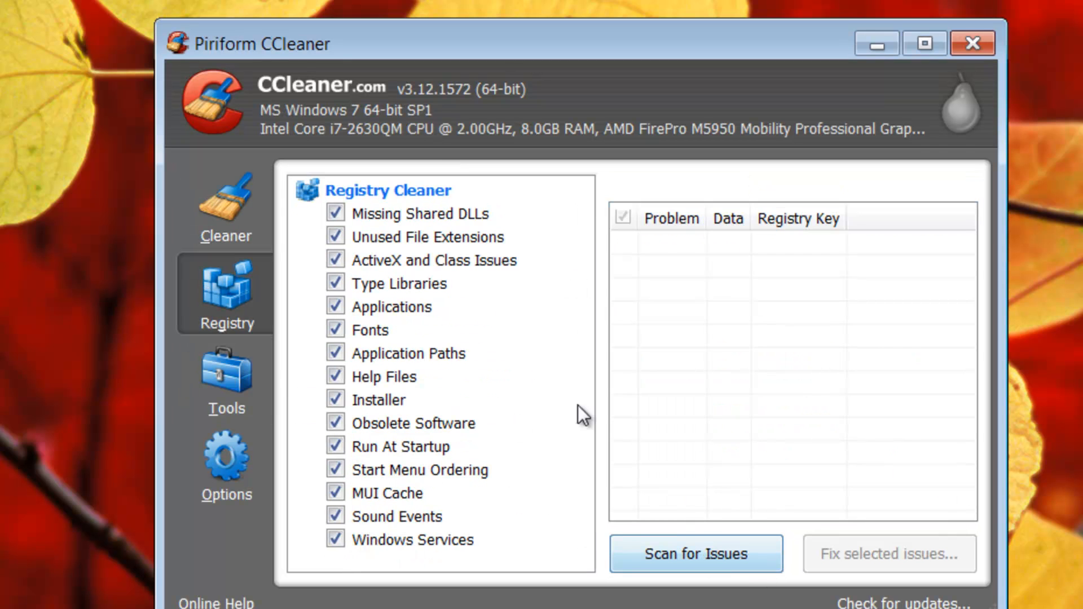
left_click(695, 553)
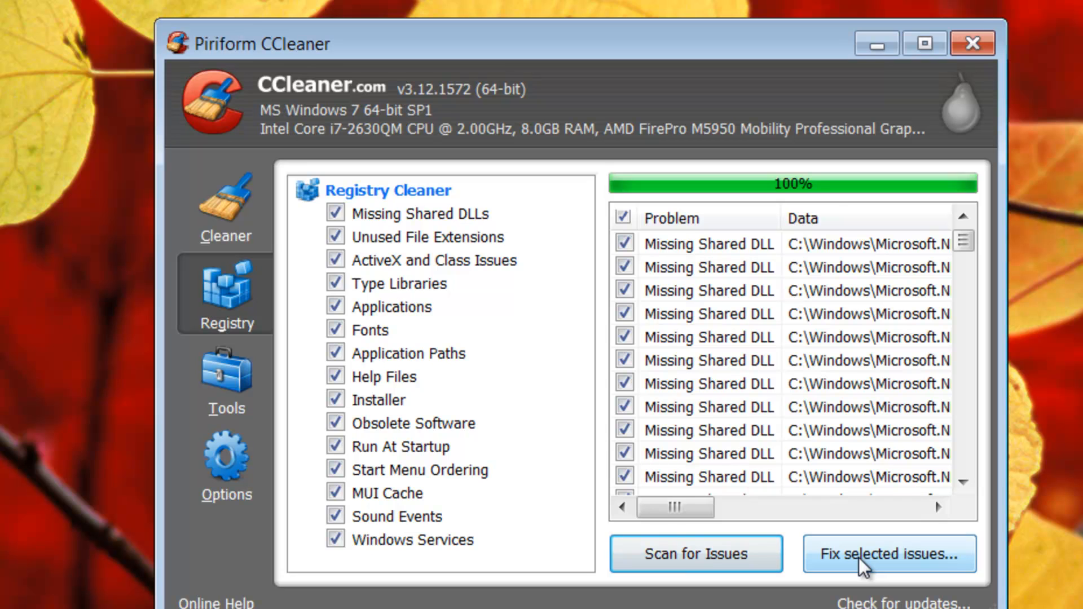
left_click(888, 553)
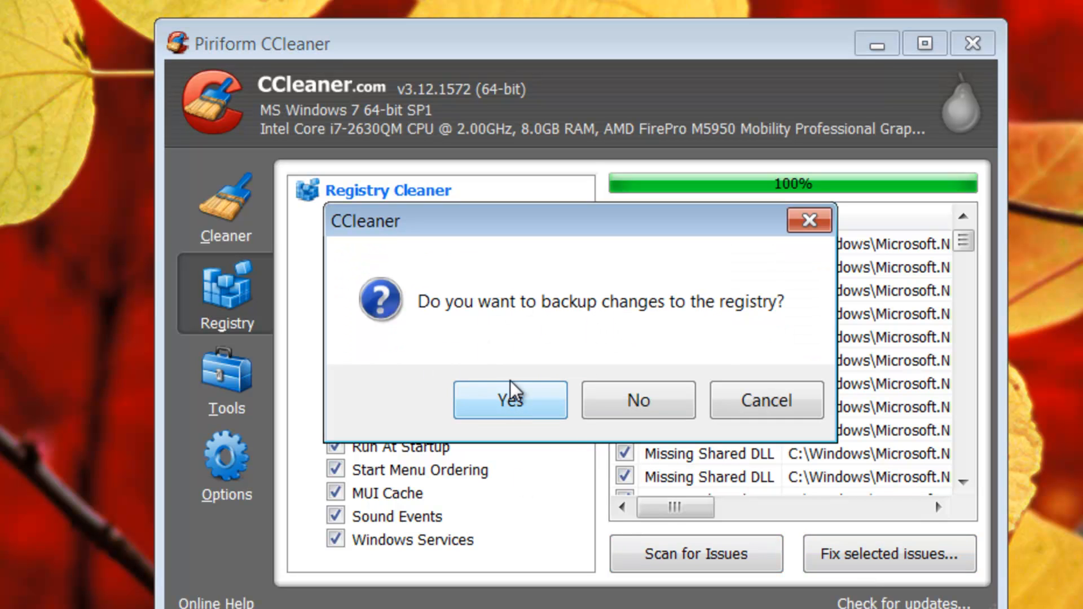
Save a .reg backup of the registry, then fix all 198 selected issues.
left_click(510, 399)
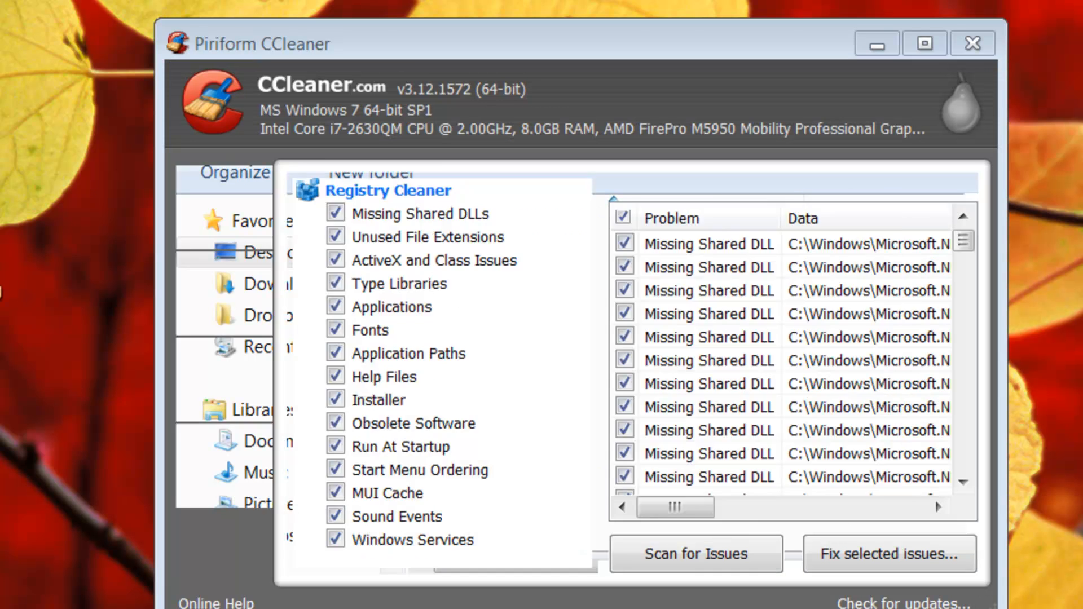
left_click(891, 552)
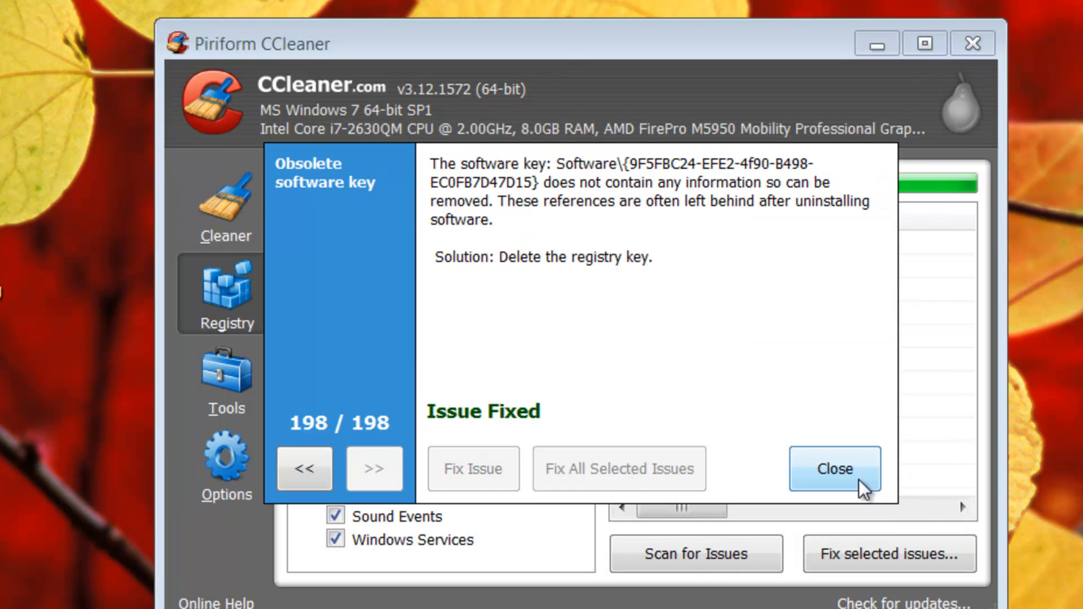